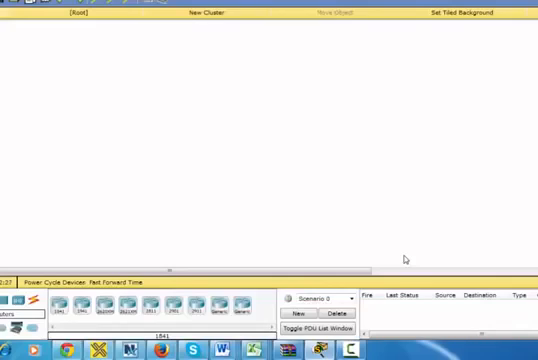
mouse_move(168, 98)
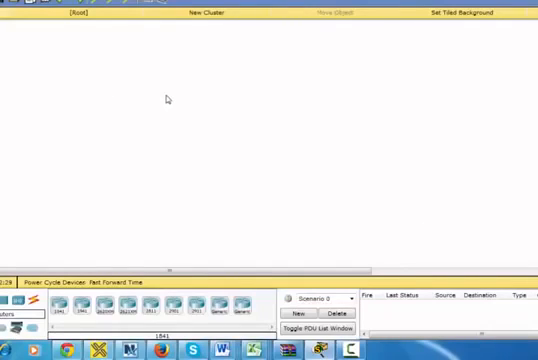
mouse_move(231, 150)
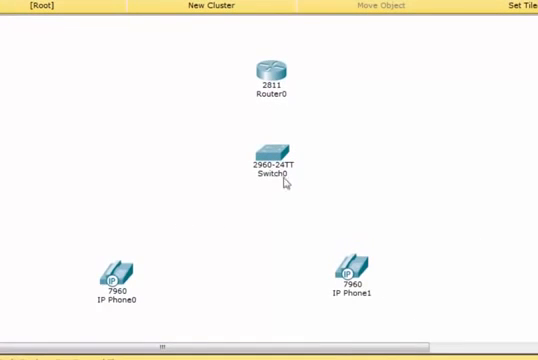
mouse_move(368, 96)
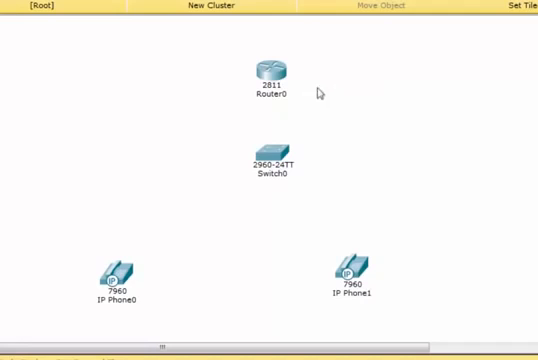
Open Router0's command line and enter global configuration mode with configure terminal.
double_click(266, 75)
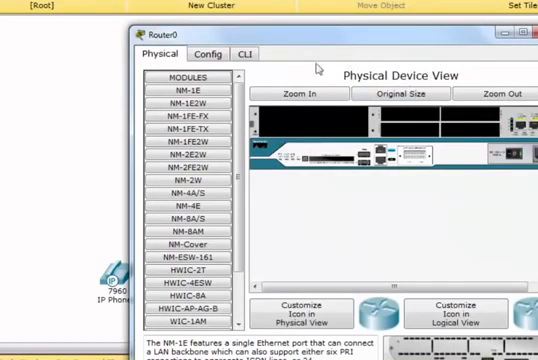
click(246, 49)
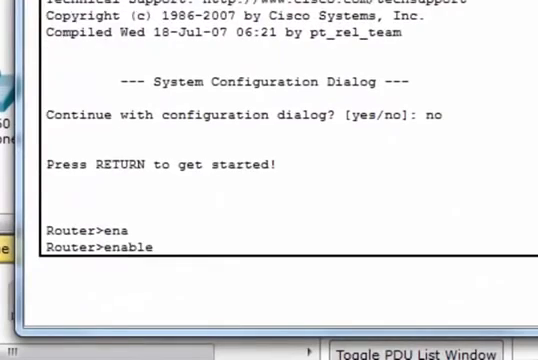
text(con)
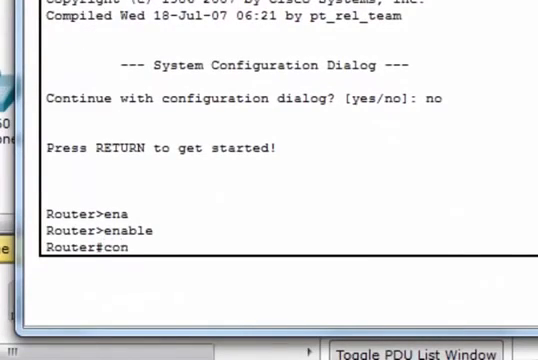
text(fig)
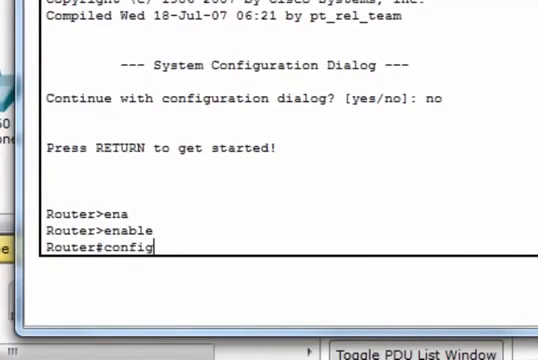
text(configure terminal)
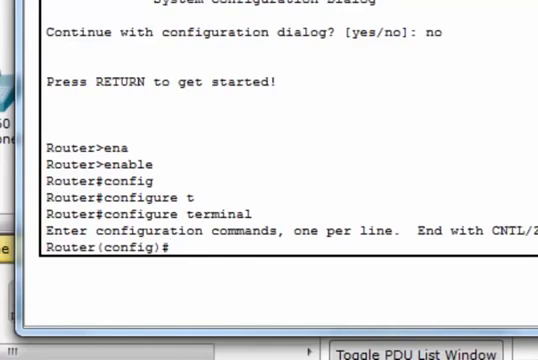
Select interface FastEthernet 0/0 and begin entering its IP address.
text(inter)
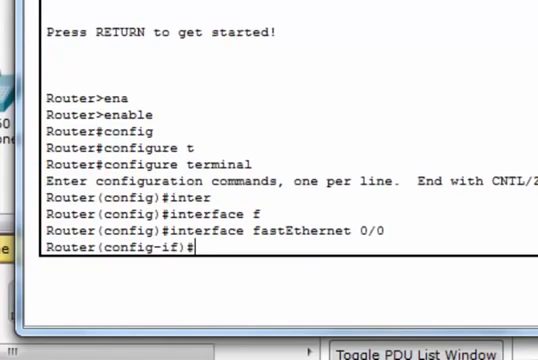
text(ip address)
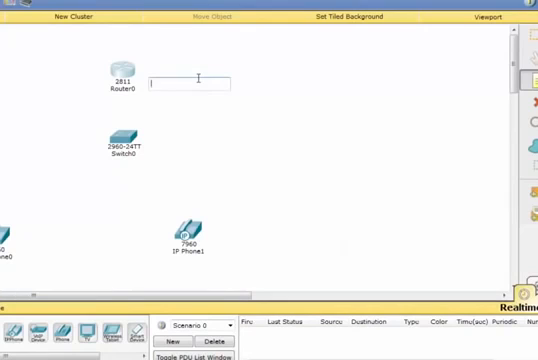
text(192.168)
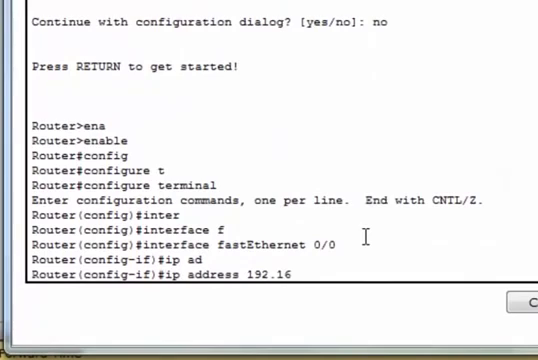
Assign FastEthernet 0/0 the address 192.168.10.1 with mask 255.255.255.0.
text(8.1)
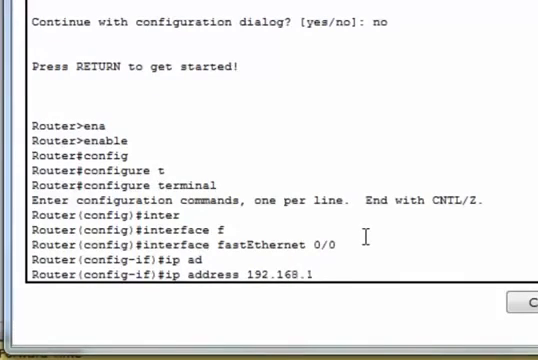
text(0.0)
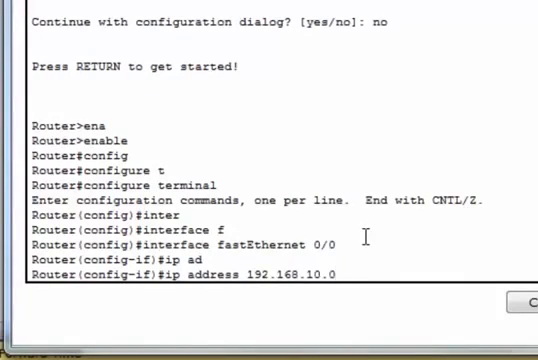
key(BackSpace)
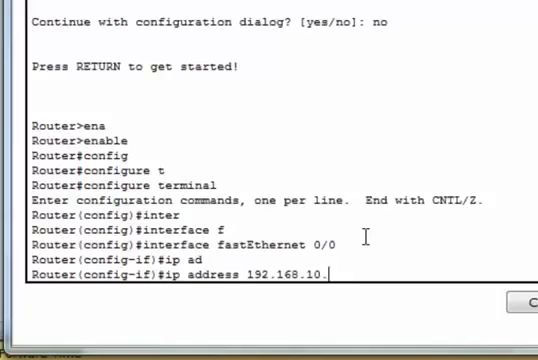
text(1)
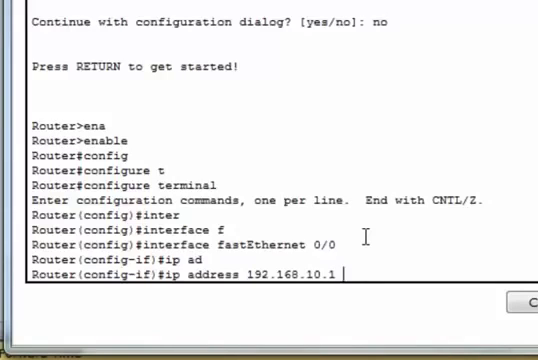
text(25)
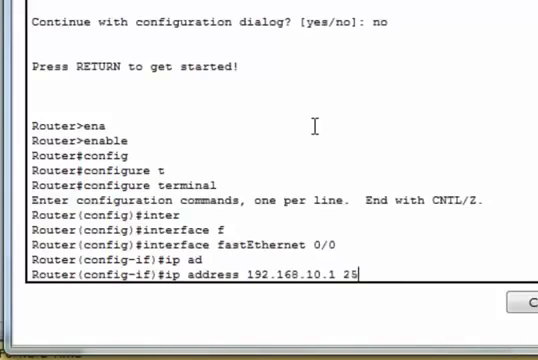
text(5)
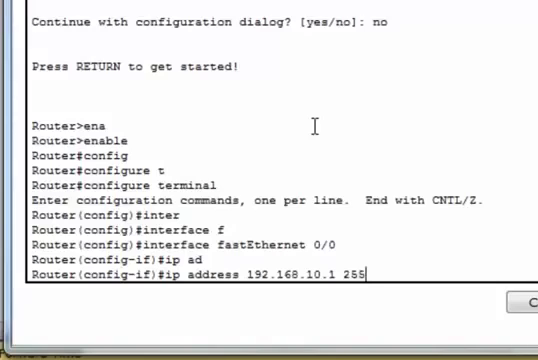
text(.255)
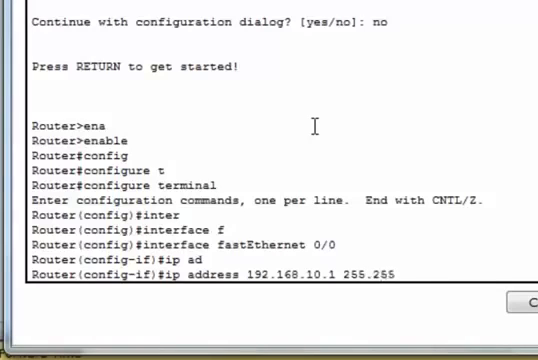
text(.255)
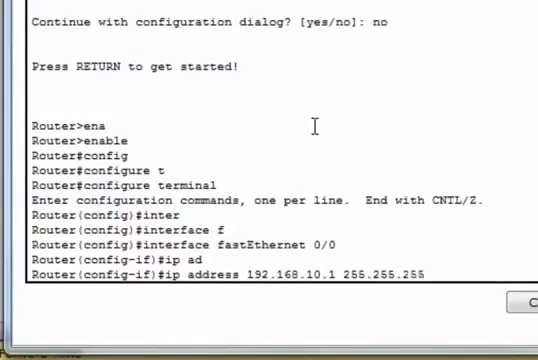
text(.0)
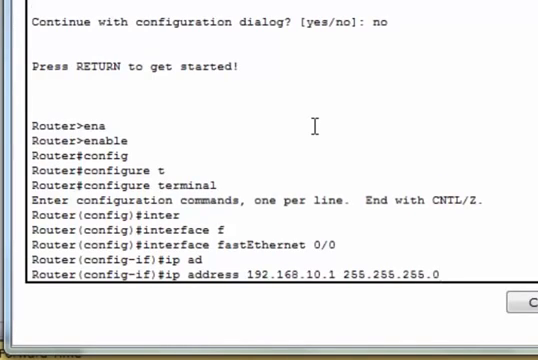
Enable the interface with no shutdown.
text(no)
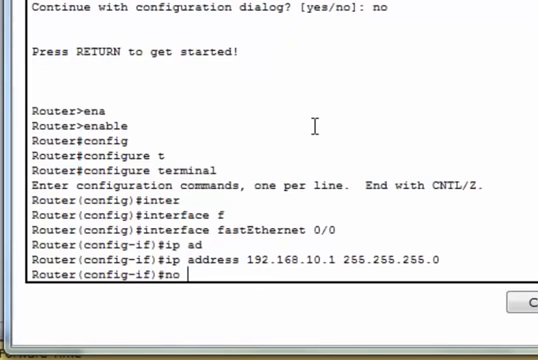
text(shut)
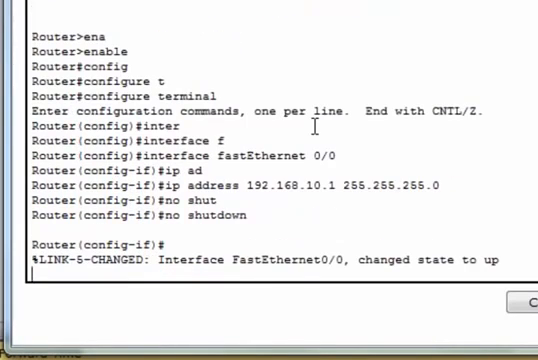
double_click(170, 263)
text(exit)
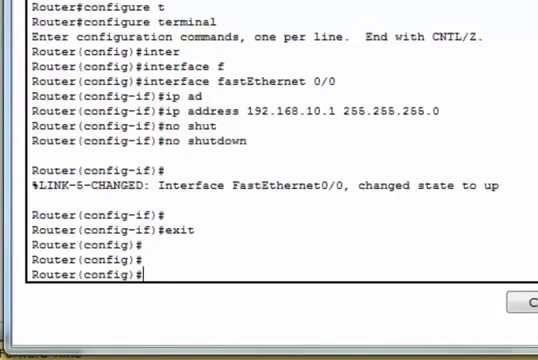
Create a DHCP pool named voip on the router.
text(ip)
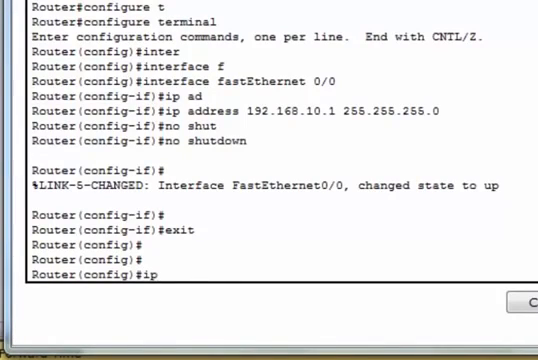
text(dhcp pool)
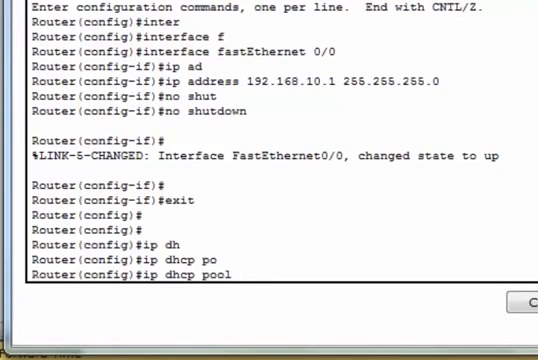
text(voi)
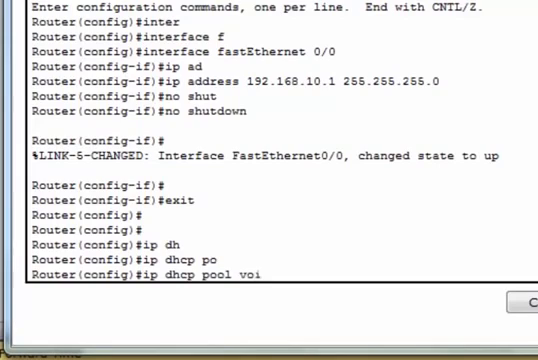
text(p)
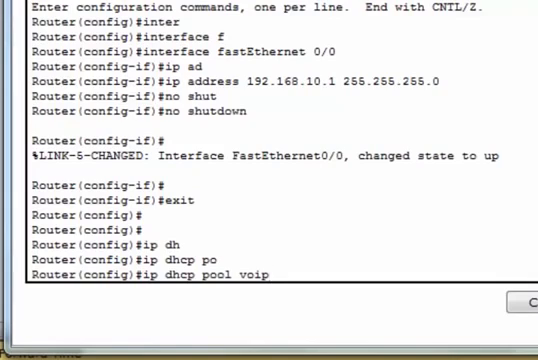
key(Return)
text(network)
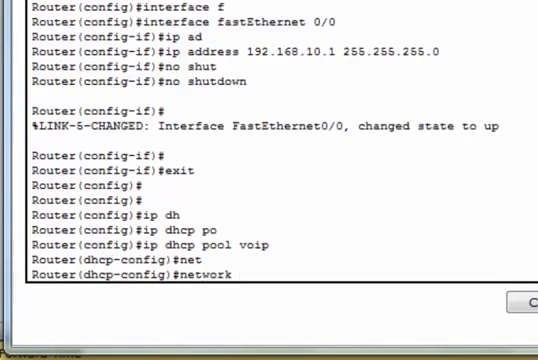
Set the pool network to 192.168.10.0 255.255.255.0 and begin the default-router entry.
text(192.1)
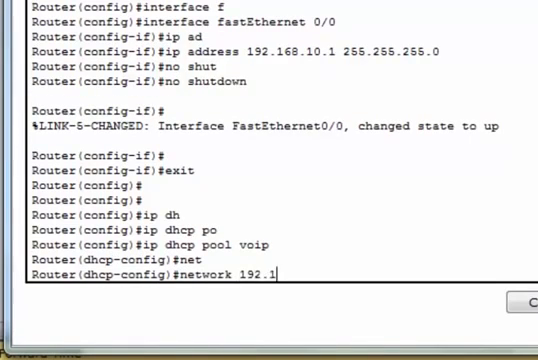
text(68.10)
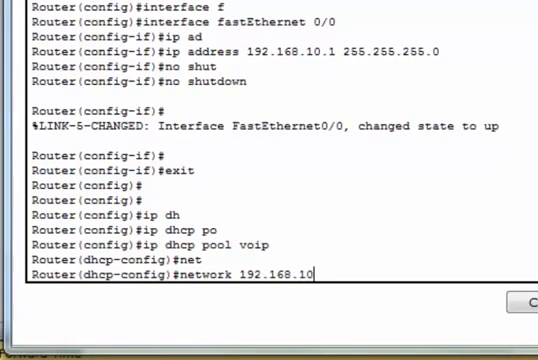
text(.0)
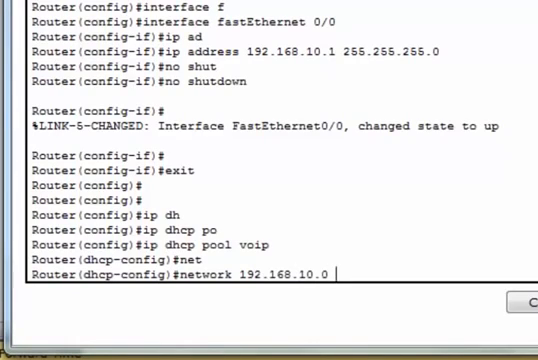
text(255.25)
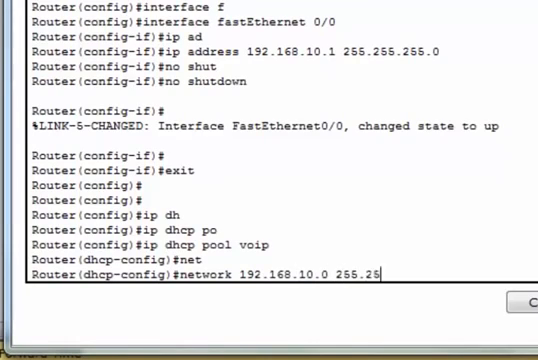
text(5.255.0)
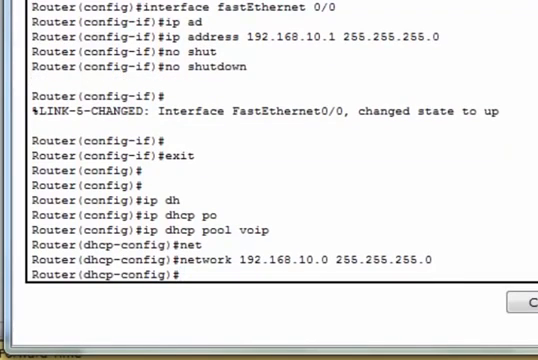
text(de)
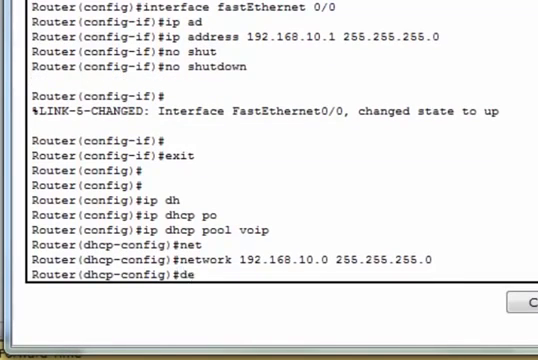
text(default-router)
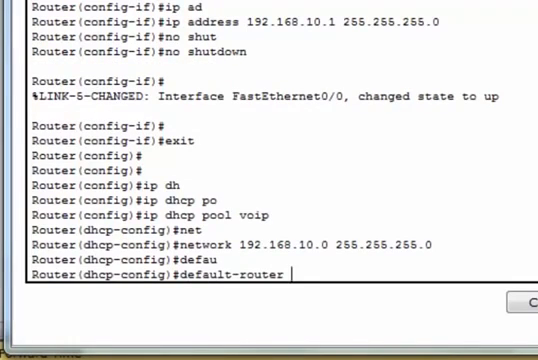
text(192.168.10.1)
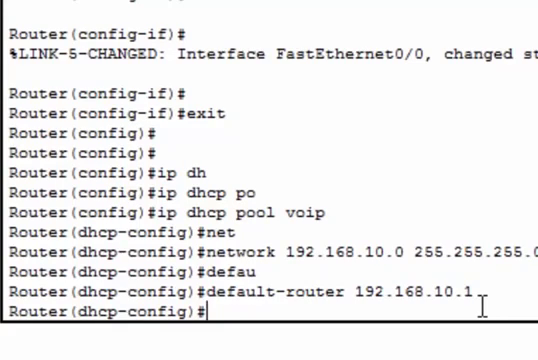
Add option 150 ip 192.168.10.1 to the voip pool and exit to global configuration.
text(op)
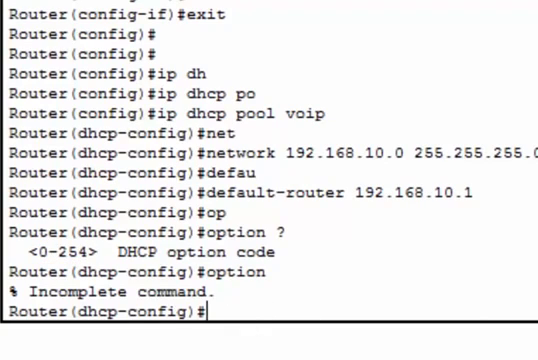
text(150)
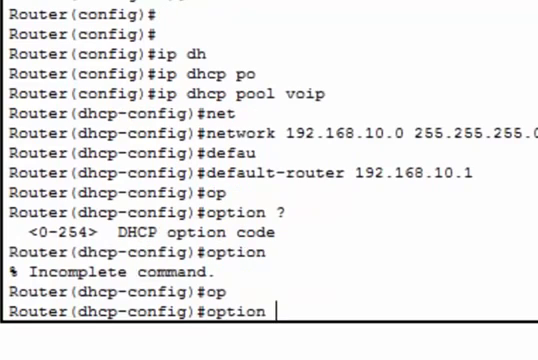
text(150)
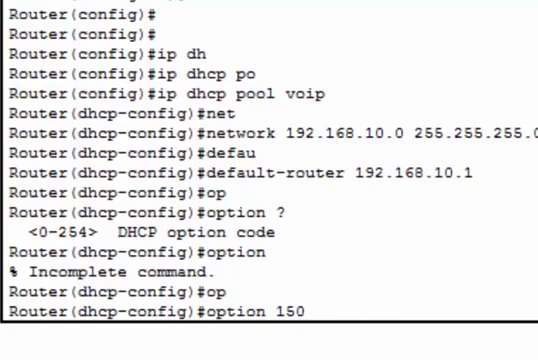
text(ip)
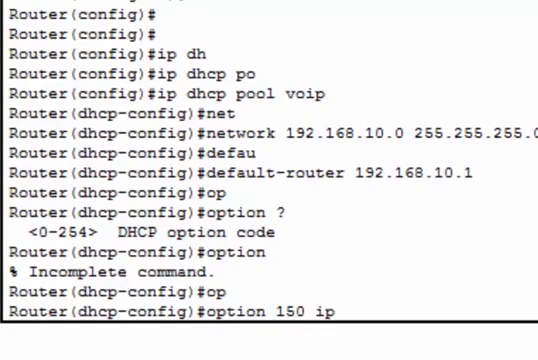
text(19)
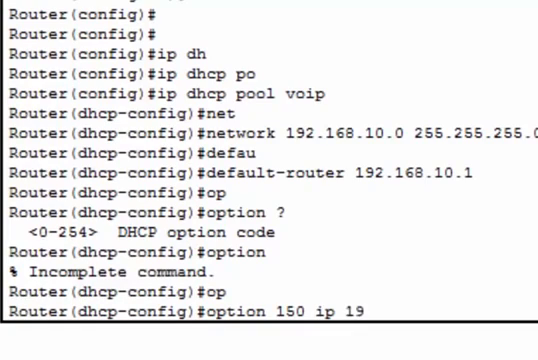
text(2.168.1)
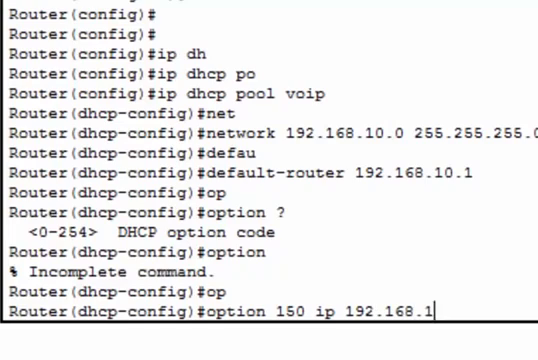
key(Return)
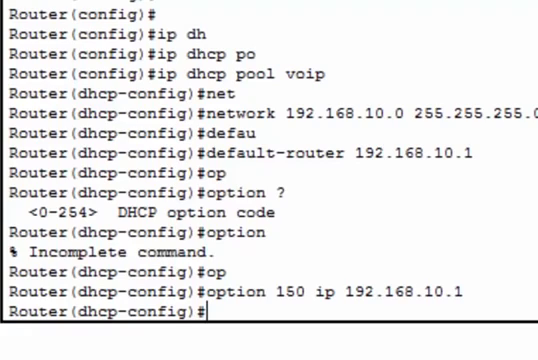
text(exit)
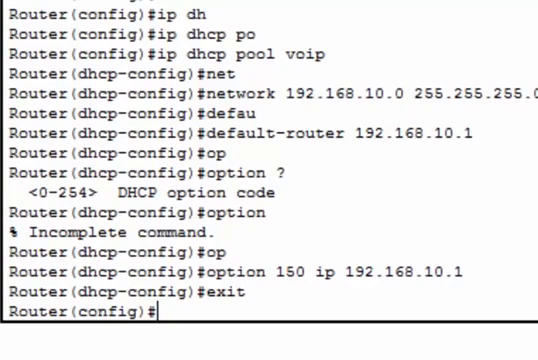
Enter telephony-service mode and set max-ephones to 5.
text(telephony-service)
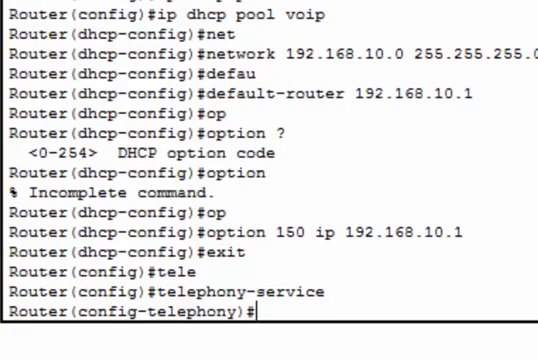
text(max)
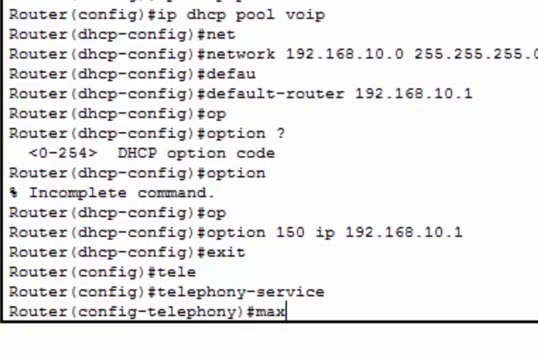
text(-d)
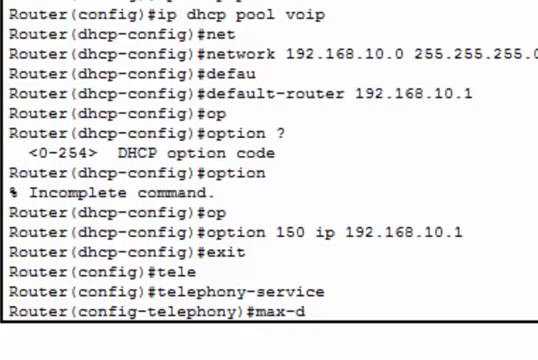
text(n)
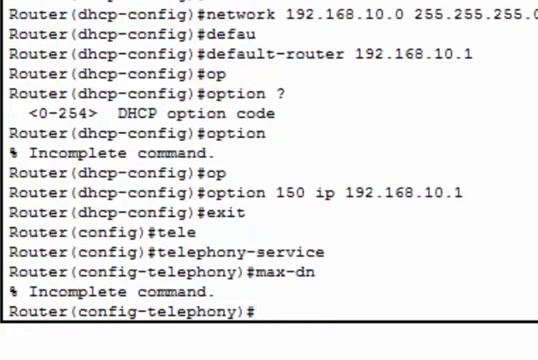
text(max)
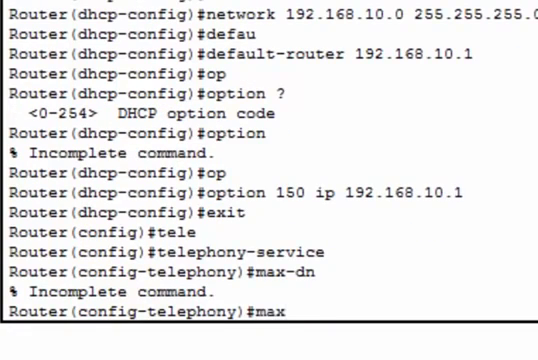
text(e)
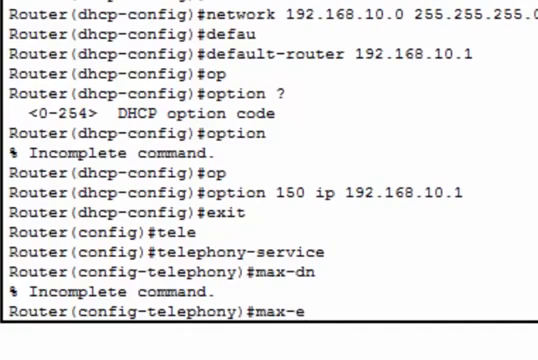
text(ph)
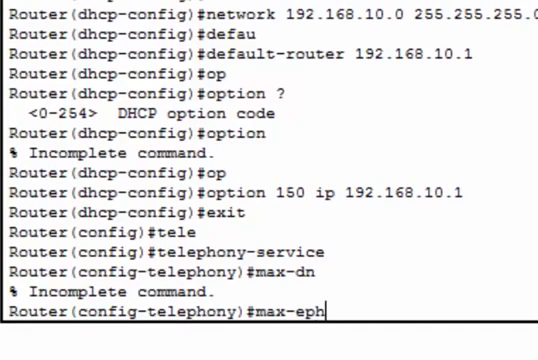
text(ones)
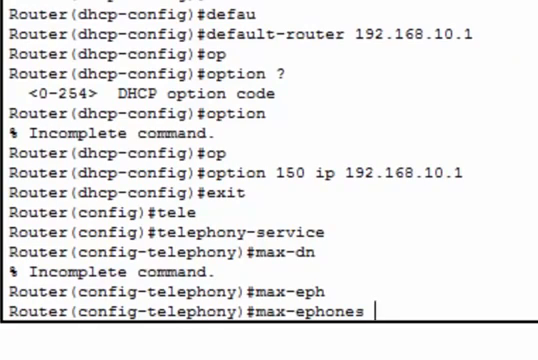
text(5)
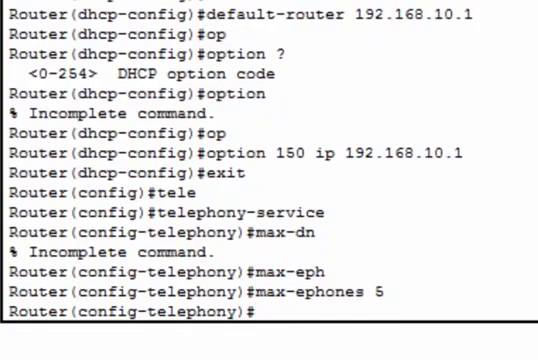
Set max-dn to 5 directory numbers.
text(max-)
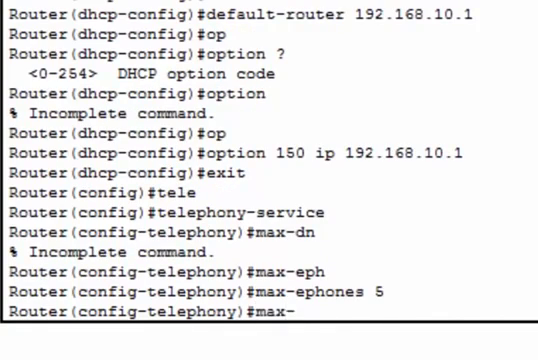
text(dn)
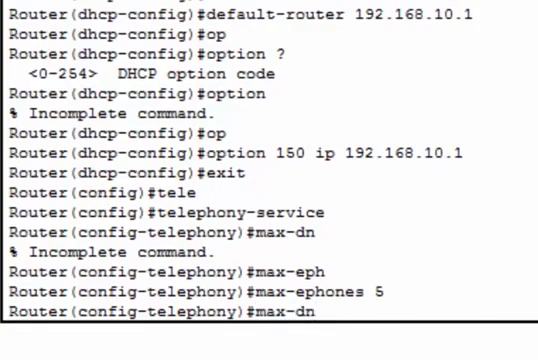
text(5)
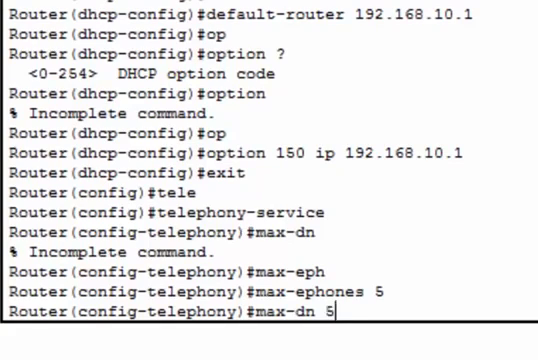
key(Return)
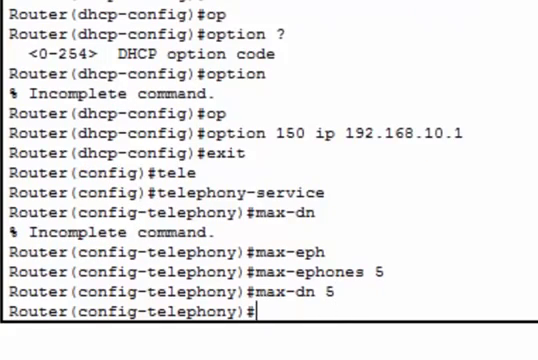
Enter ip source-address 192.168.10.1 port 2001 for the telephony service.
text(ip s)
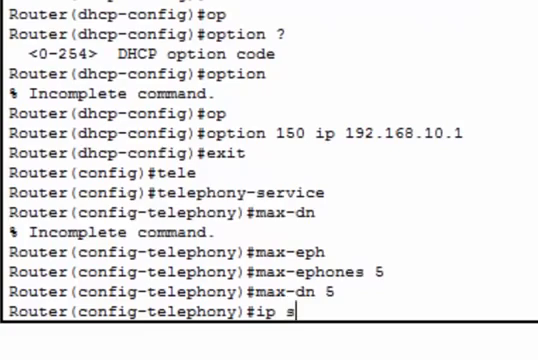
text(ource-address)
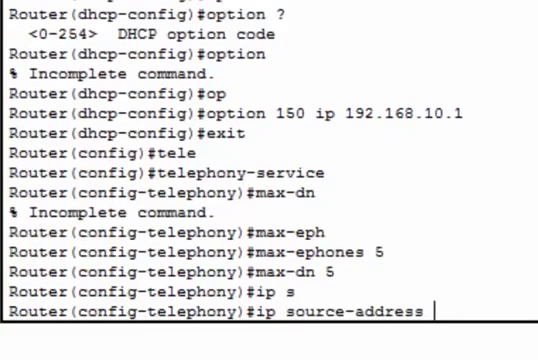
text(192.16)
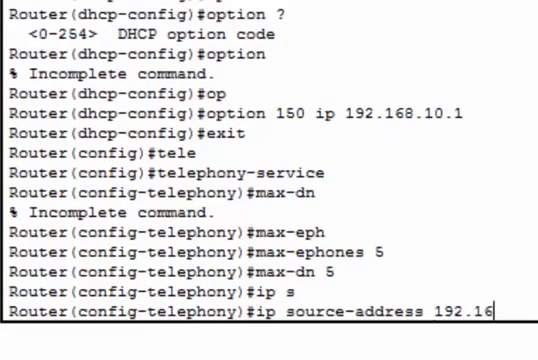
text(8.10.1 port)
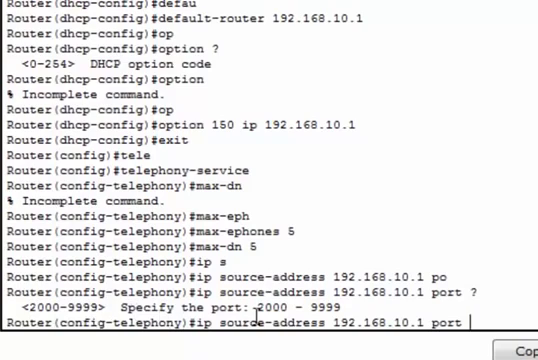
text(2001)
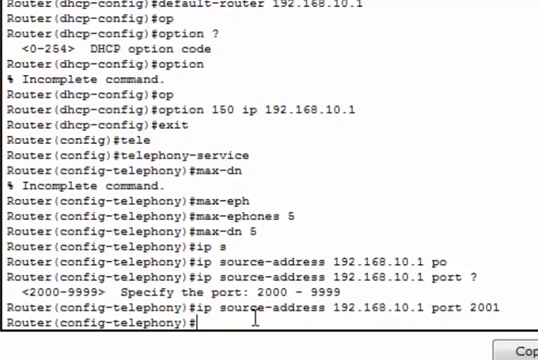
Enter auto assign 4 to 6, then begin another auto assign command.
text(auto)
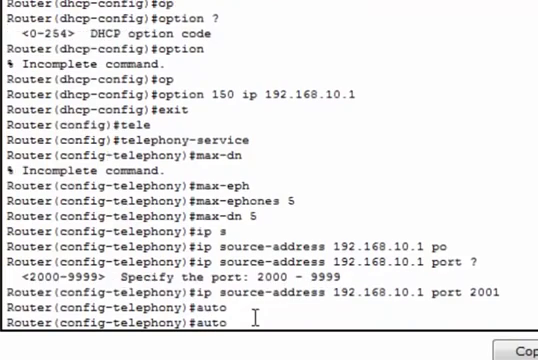
text(assign)
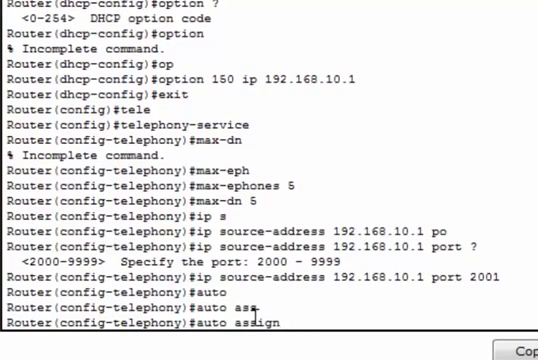
text(4 to 6)
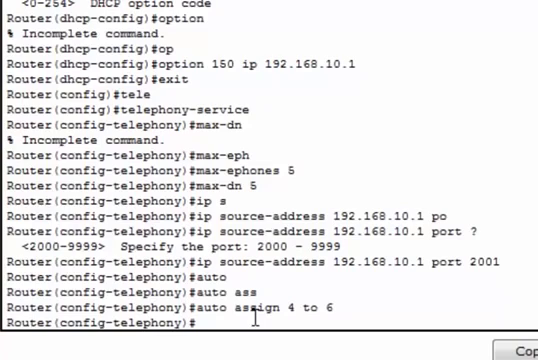
text(auto)
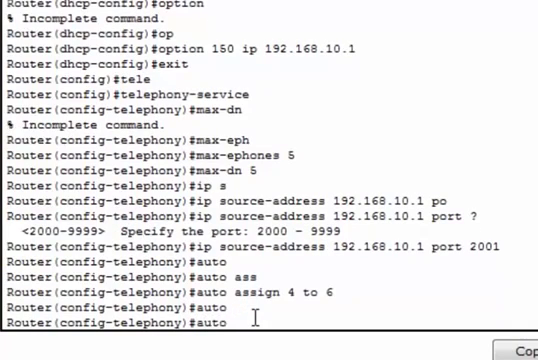
text(as)
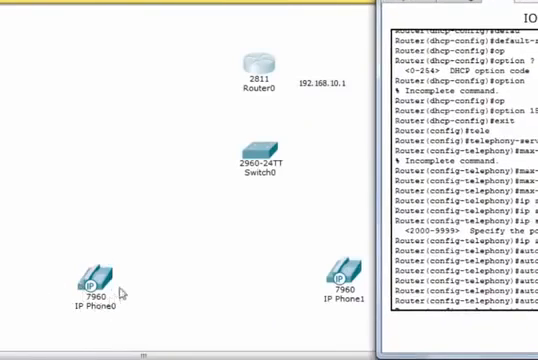
mouse_move(320, 268)
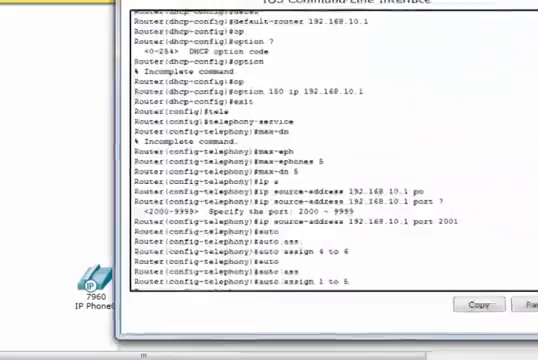
Scroll down the router CLI after applying auto assign 1 to 5.
scroll(down, 3)
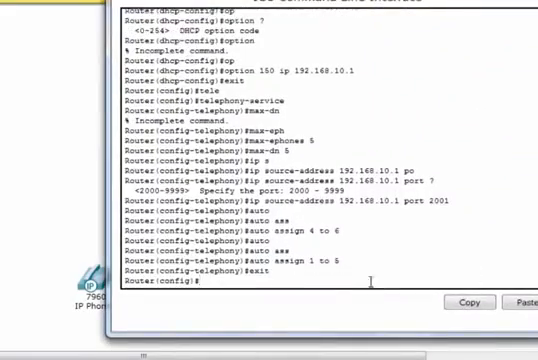
scroll(down, 3)
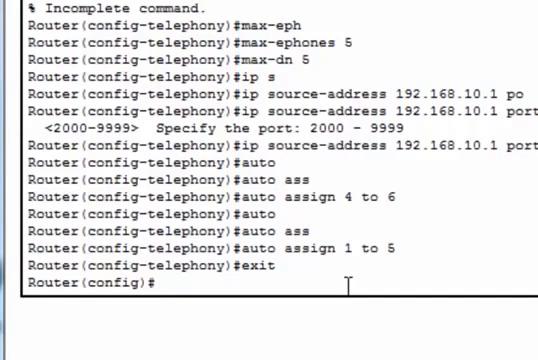
Create ephone-dn 1 with directory number 5555.
text(ep)
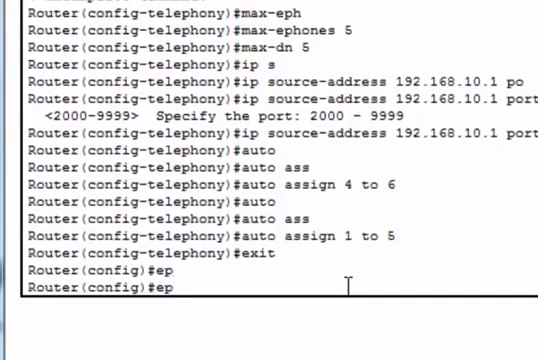
text(ho)
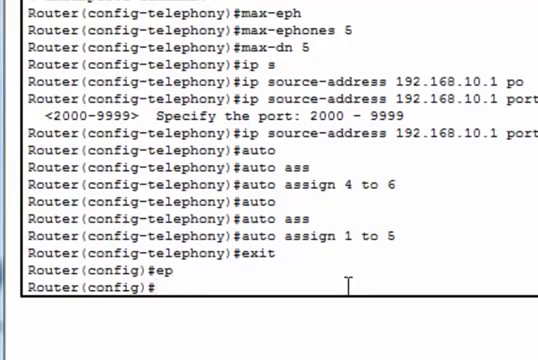
text(te)
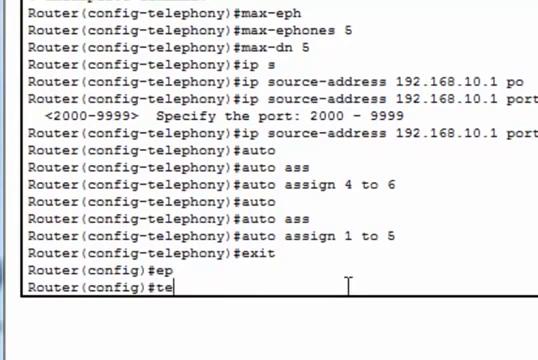
text(telephony-service)
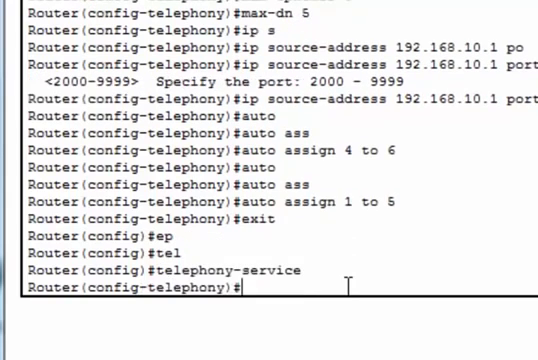
text(eph)
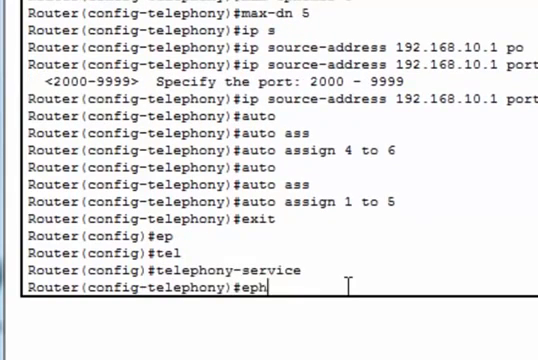
text(on)
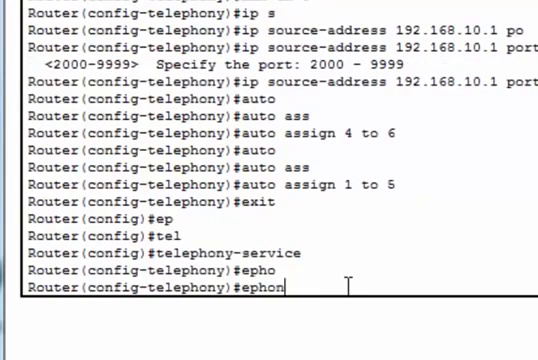
text(e)
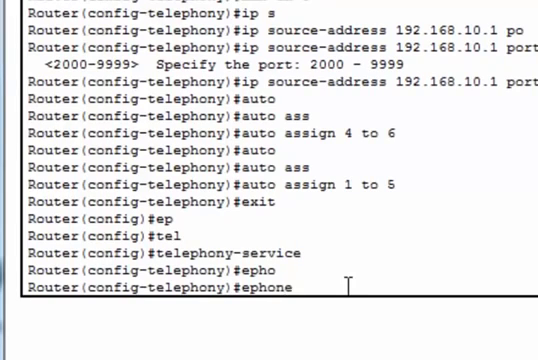
text(-dn 1)
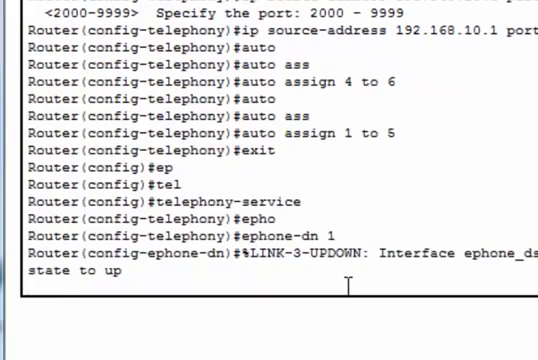
text(num)
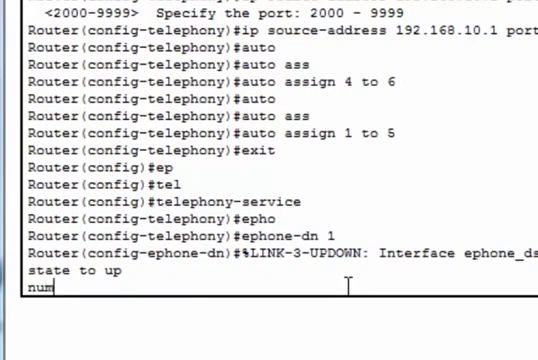
text(ber)
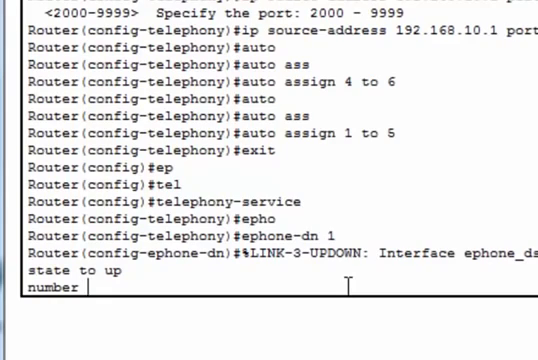
text(55)
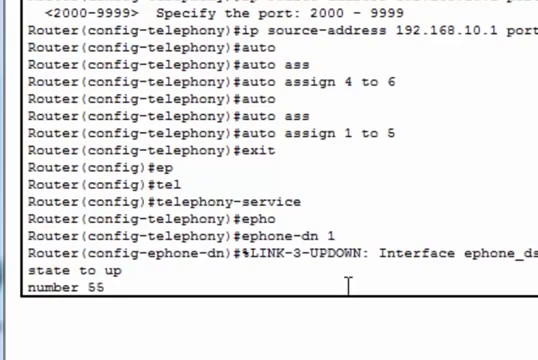
text(55)
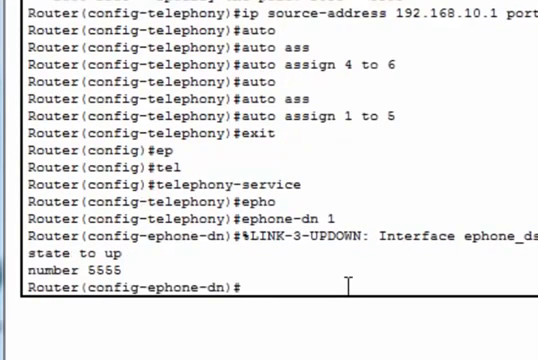
text(number 5555)
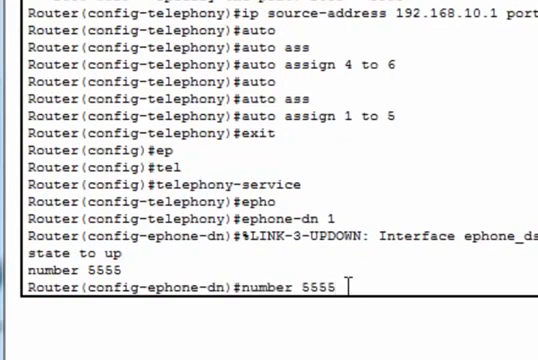
Create ephone-dn 2 with directory number 6666 and exit its configuration.
text(ephone-dn)
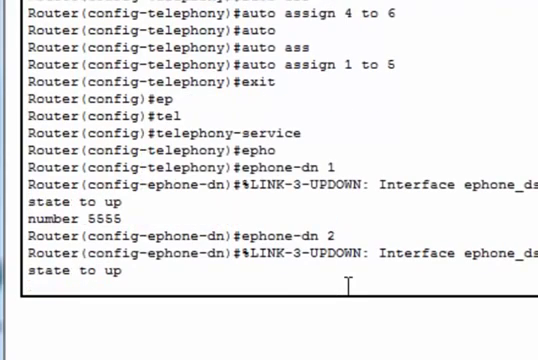
text(6)
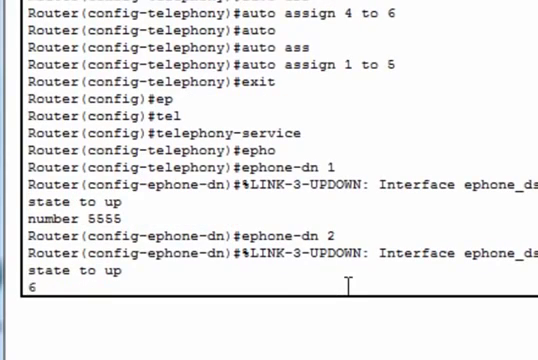
text(666)
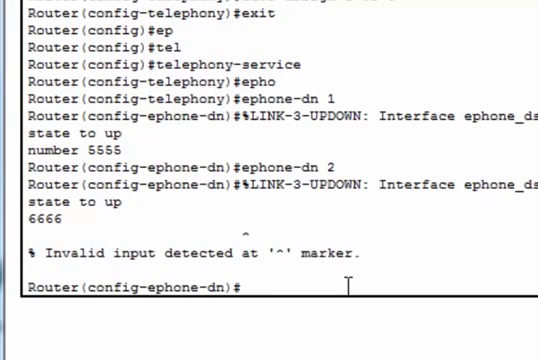
text(6666)
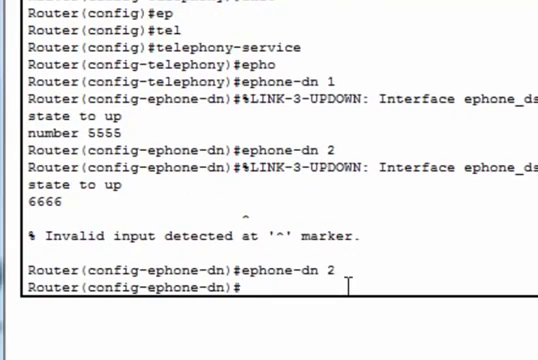
text(nu)
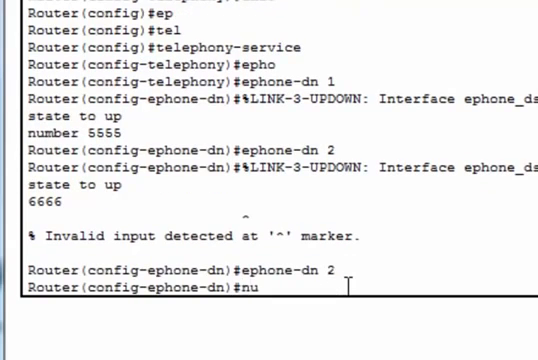
text(mbe)
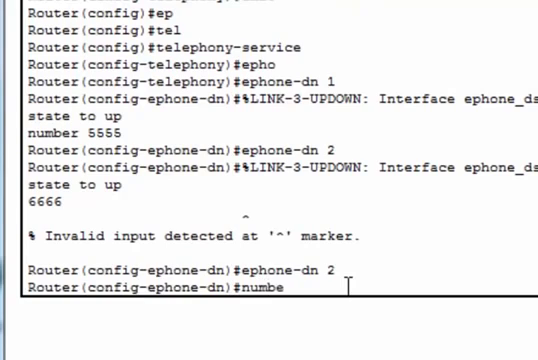
text(r)
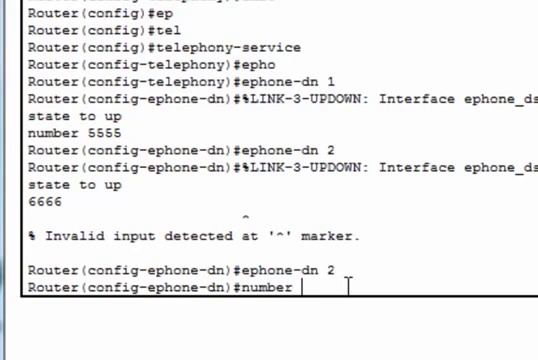
text(6666)
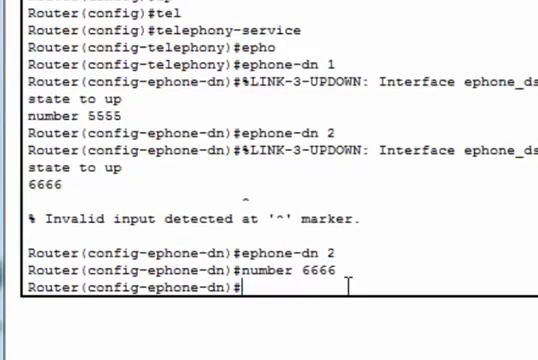
text(exit)
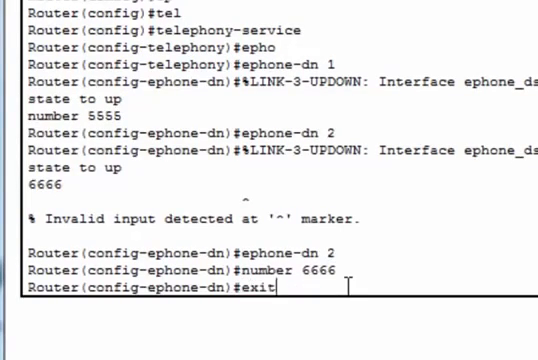
key(Return)
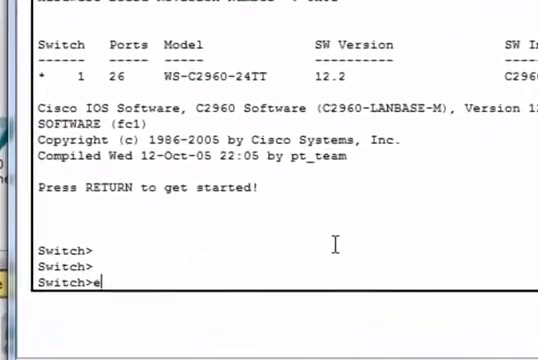
Put the switch into privileged and global configuration mode with enable and conf t.
key(Return)
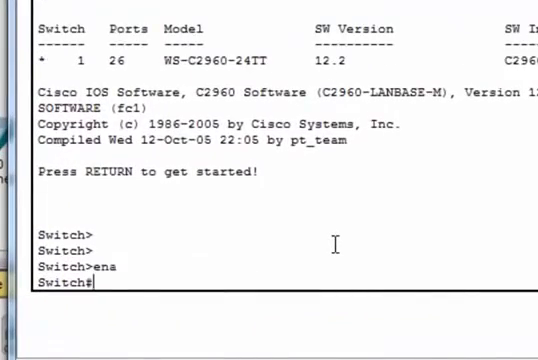
text(conf)
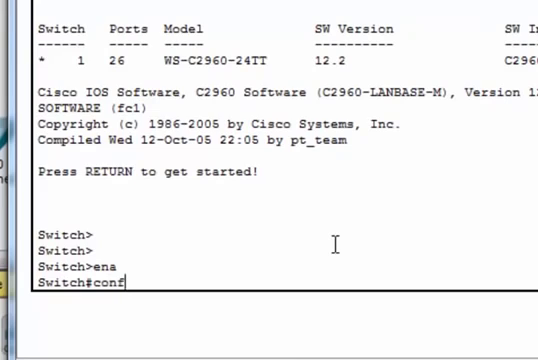
text(t)
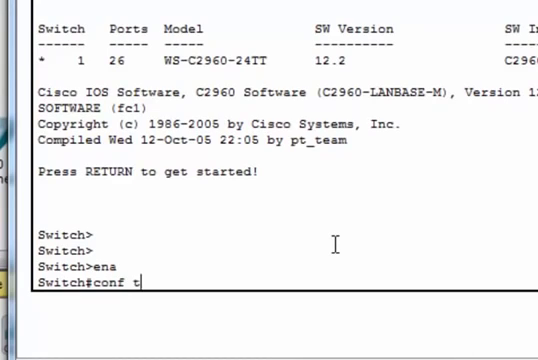
key(Return)
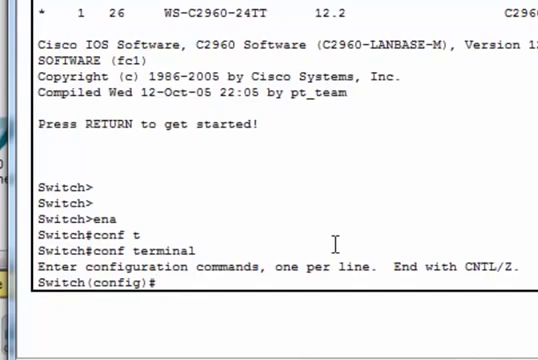
text(int)
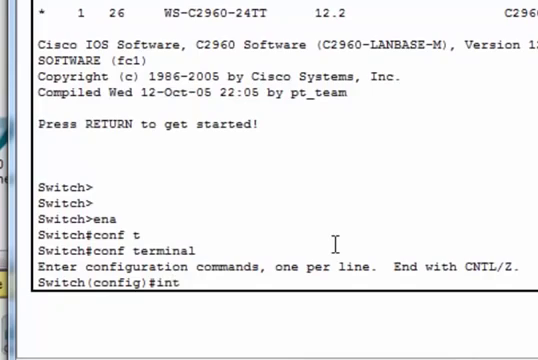
text(interface range f)
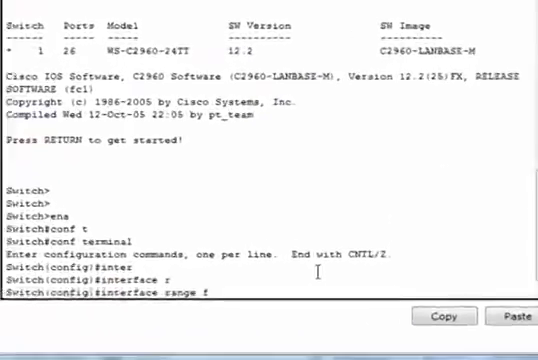
Set switch interface range f0/1-5 to access mode with voice VLAN 1, then exit.
text(0)
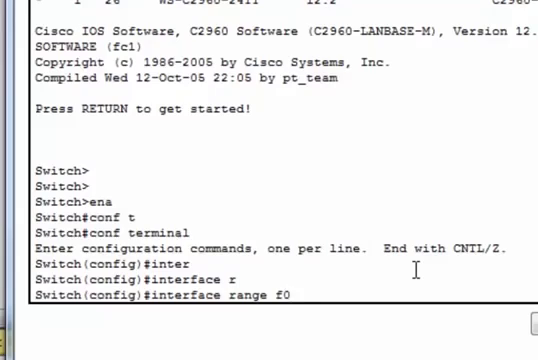
text(/1)
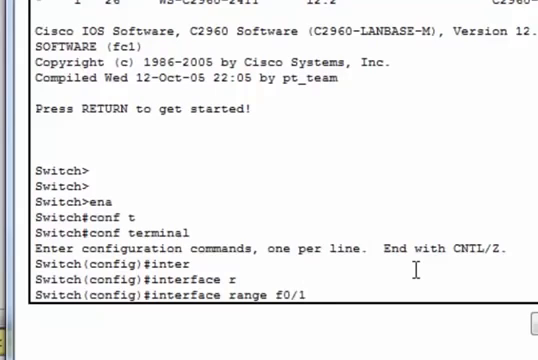
text(-5)
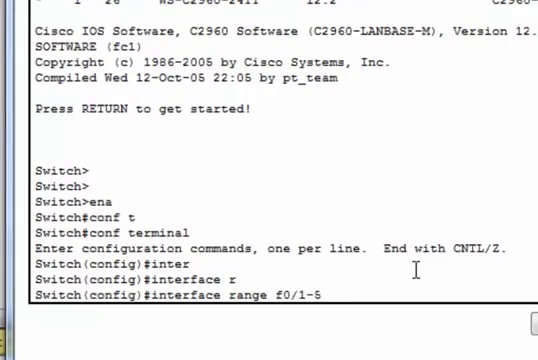
key(Return)
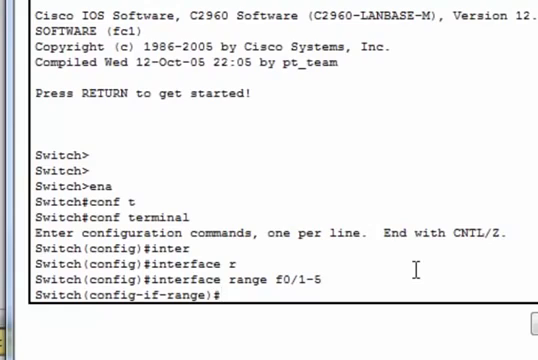
text(sw)
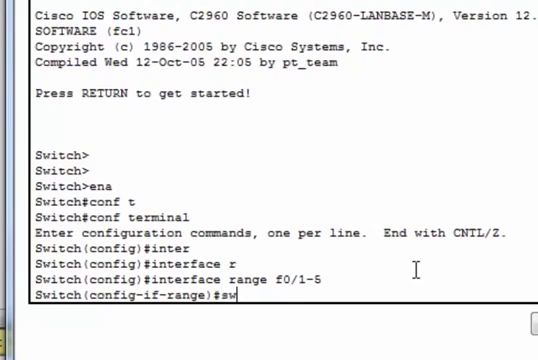
text(switchport)
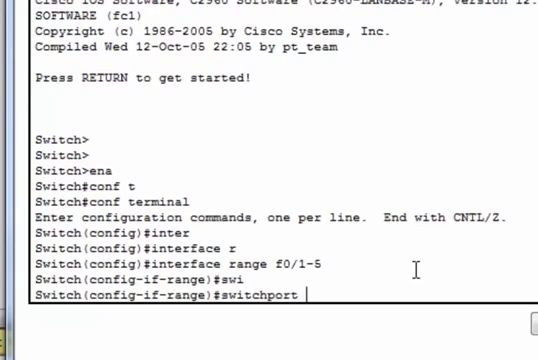
text(mode)
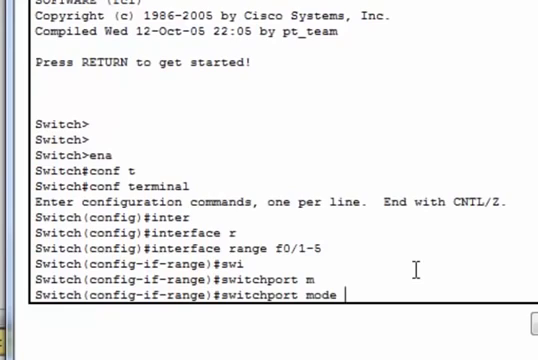
text(ac)
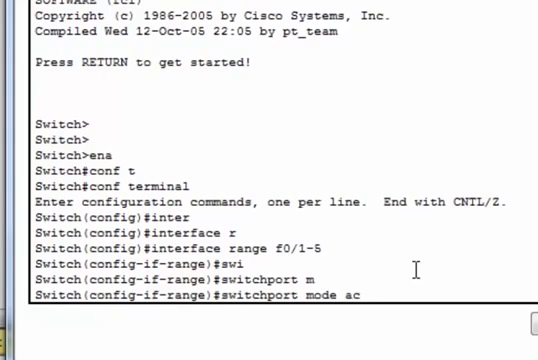
key(Return)
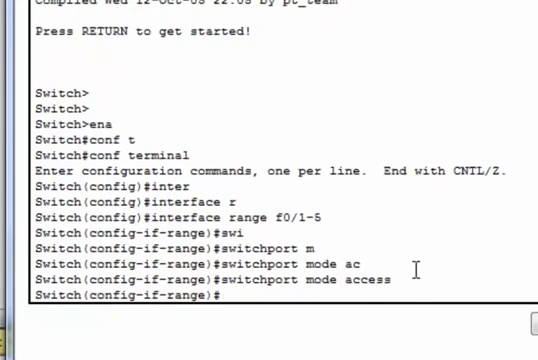
text(switchport voice vlan 1)
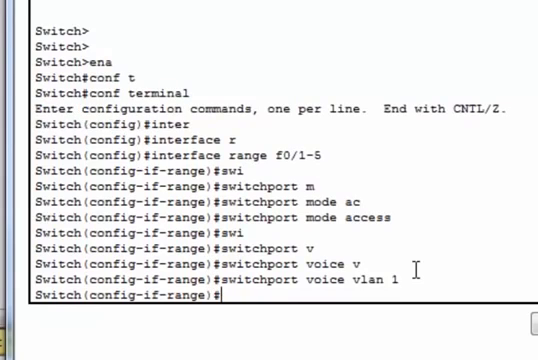
text(exit)
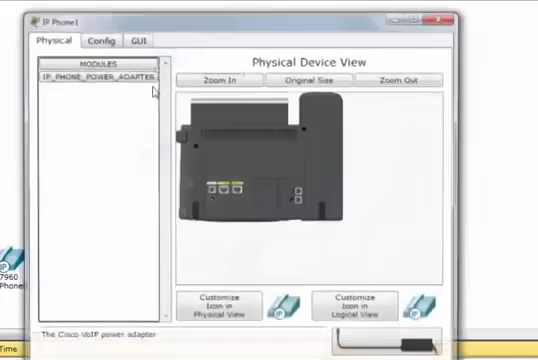
View IP Phone1's GUI and dismiss the 'Device must be powered on' warning.
click(138, 39)
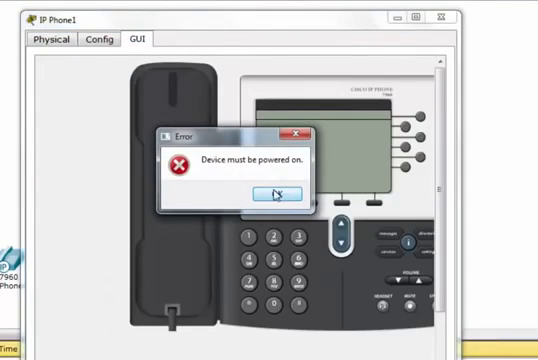
click(279, 194)
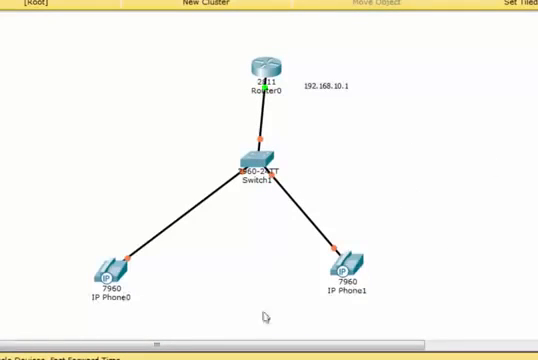
mouse_move(318, 188)
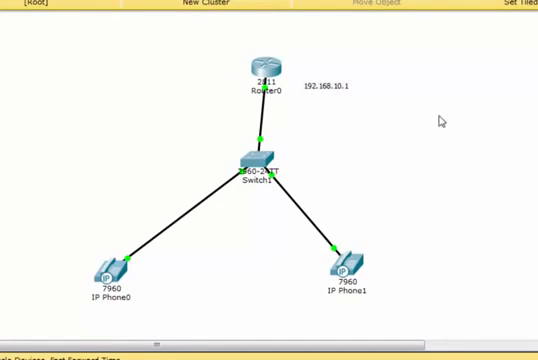
mouse_move(95, 307)
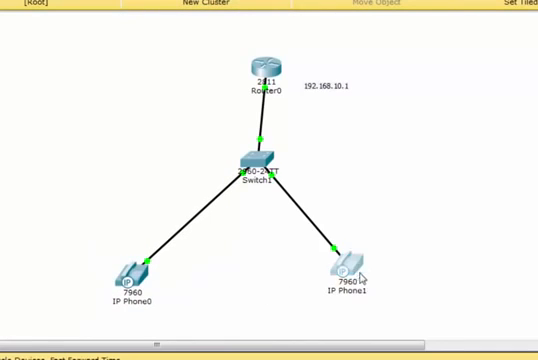
mouse_move(444, 265)
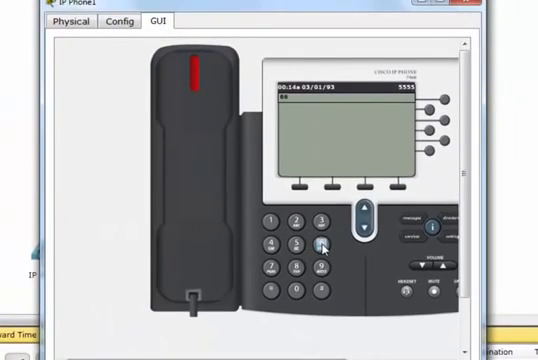
Dial a digit of 6666 on IP Phone1's keypad.
click(323, 247)
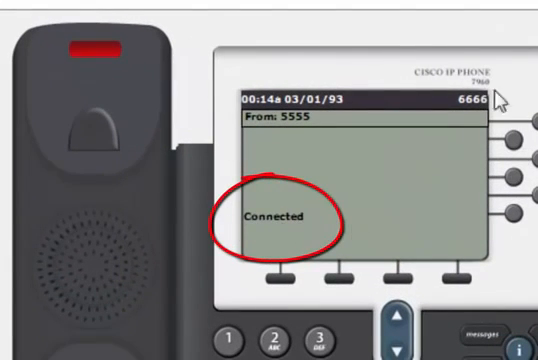
mouse_move(325, 252)
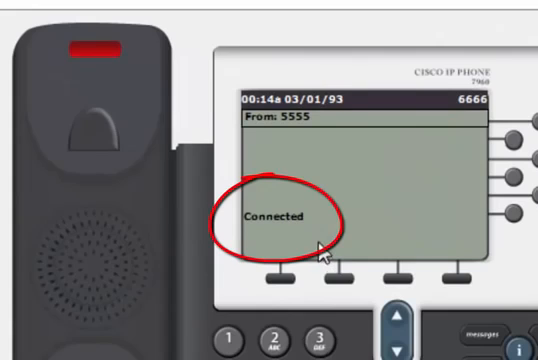